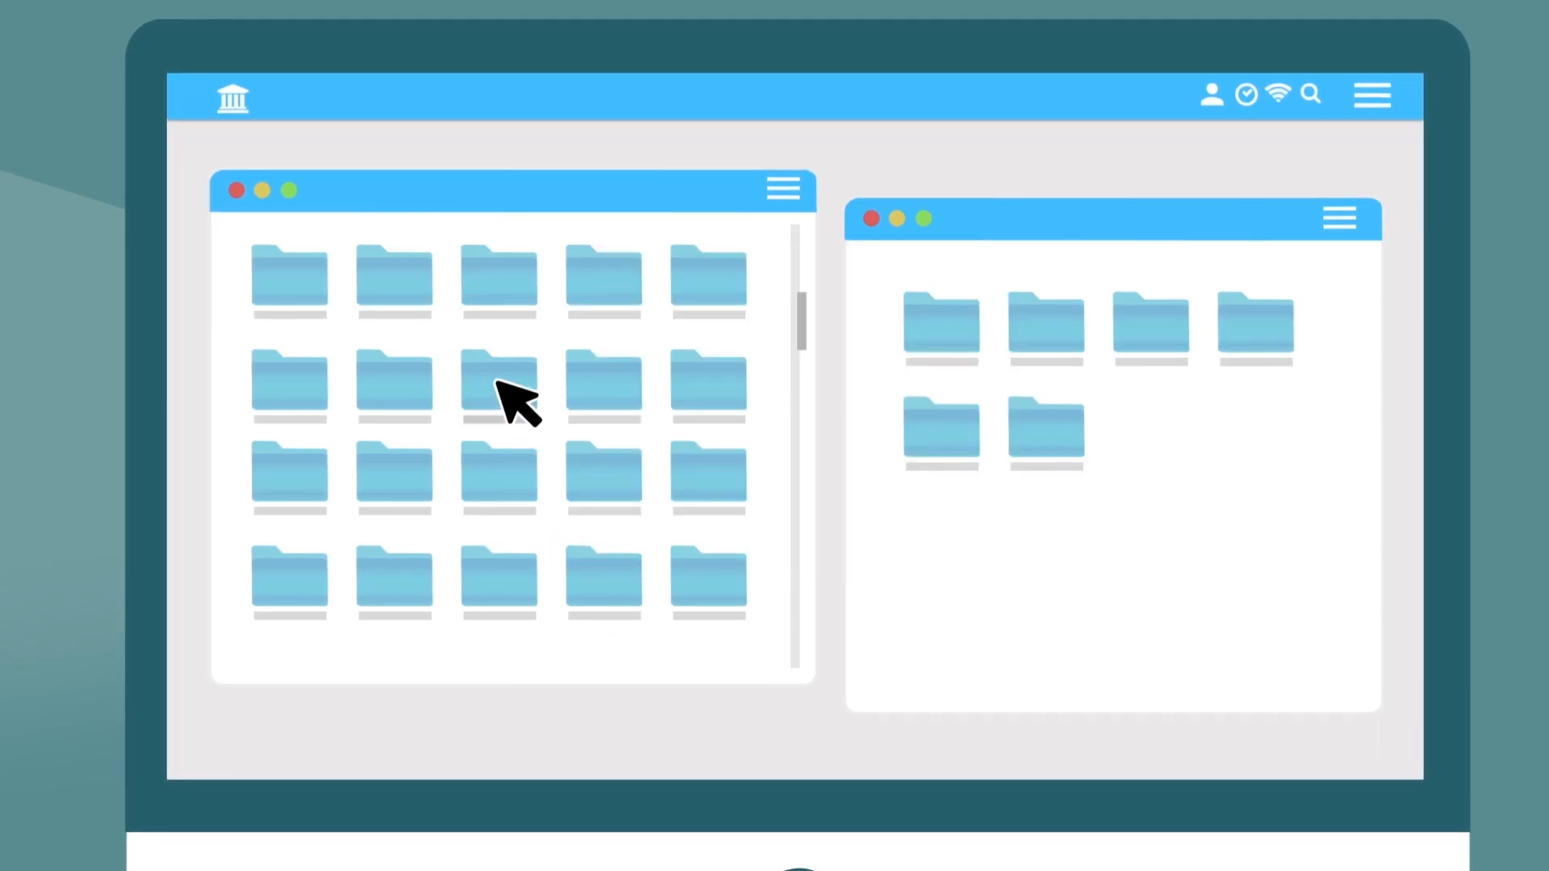
# Step: Launch the Management app to show the Processes dashboard with bar and pie charts
pyautogui.moveTo(498, 386); pyautogui.dragTo(1171, 445)
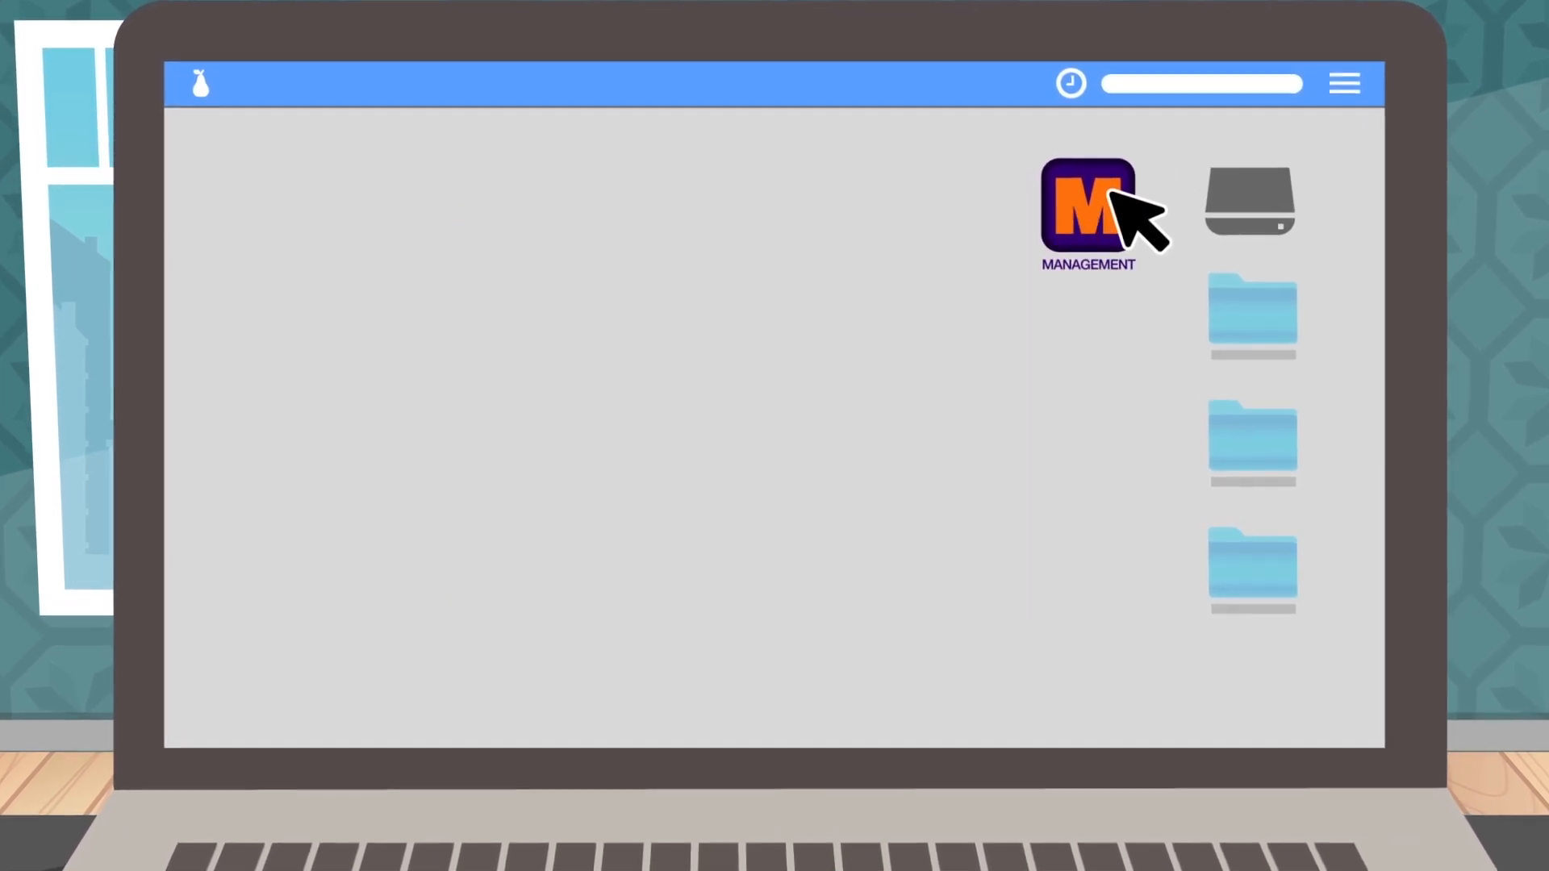
pyautogui.doubleClick(1086, 203)
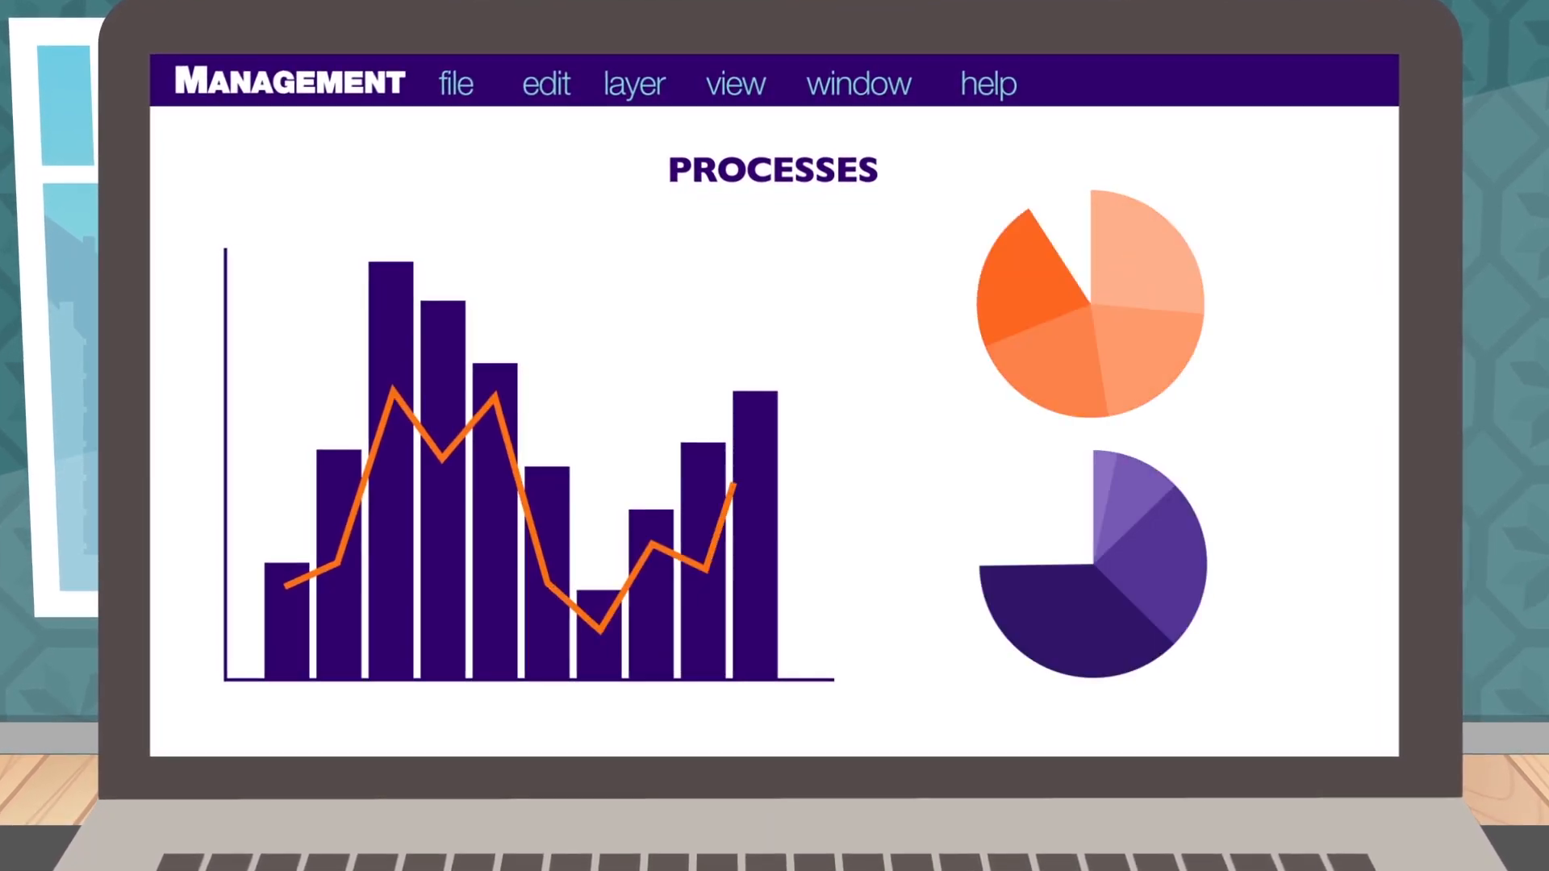